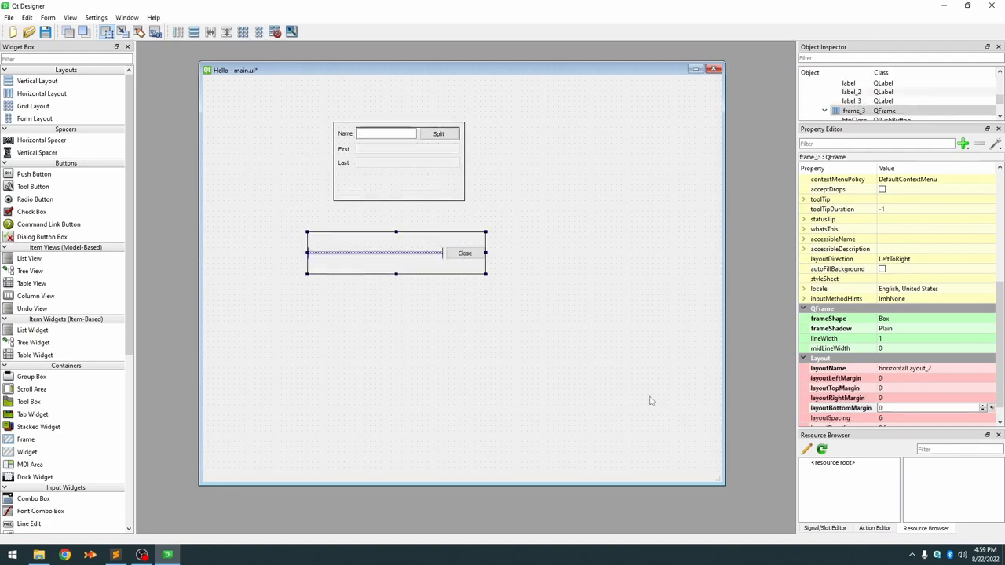
- Shrink the main form window to fit the Name/Split frame and the Close row frame
drag(722, 487, 573, 362)
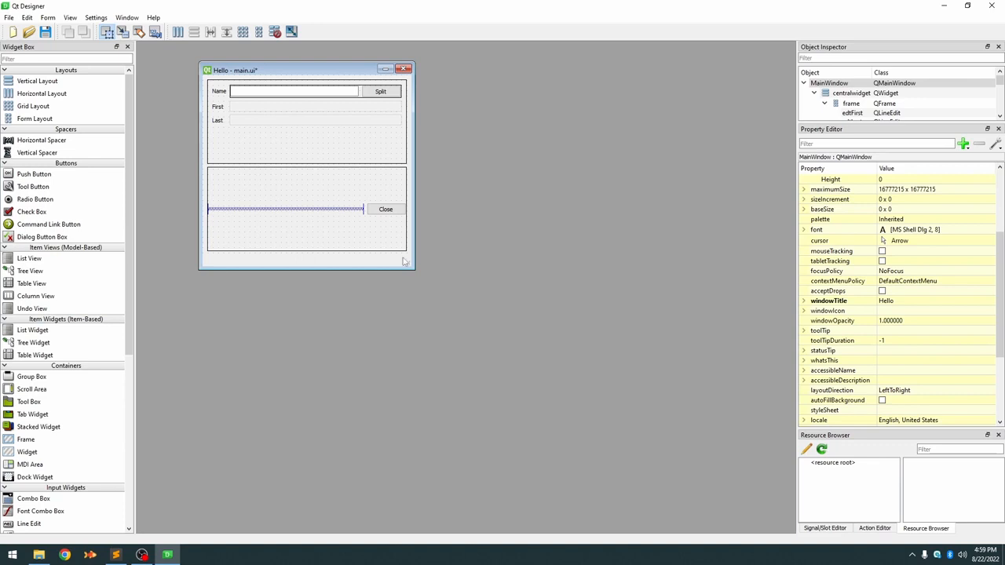
mouse_move(363, 166)
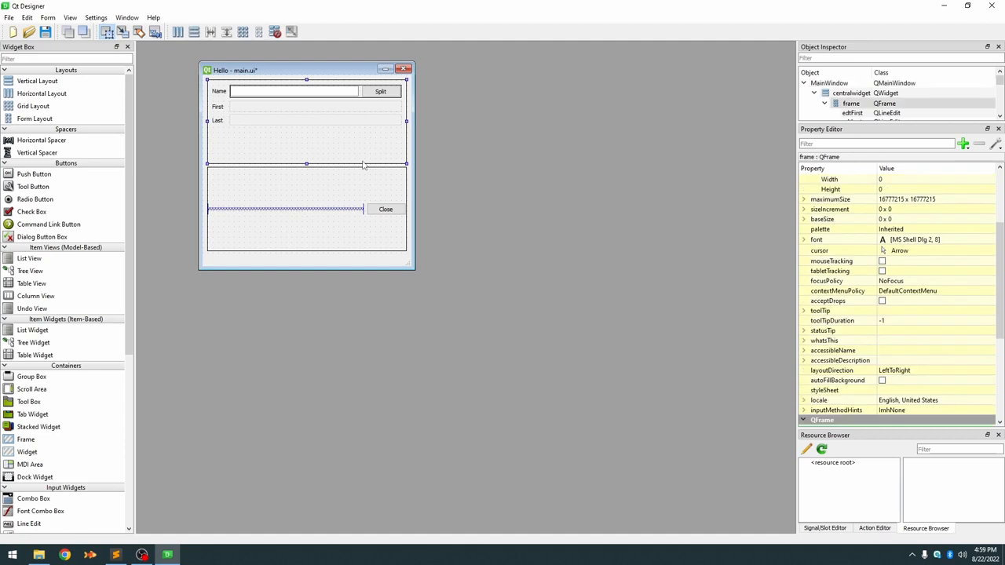
mouse_move(733, 217)
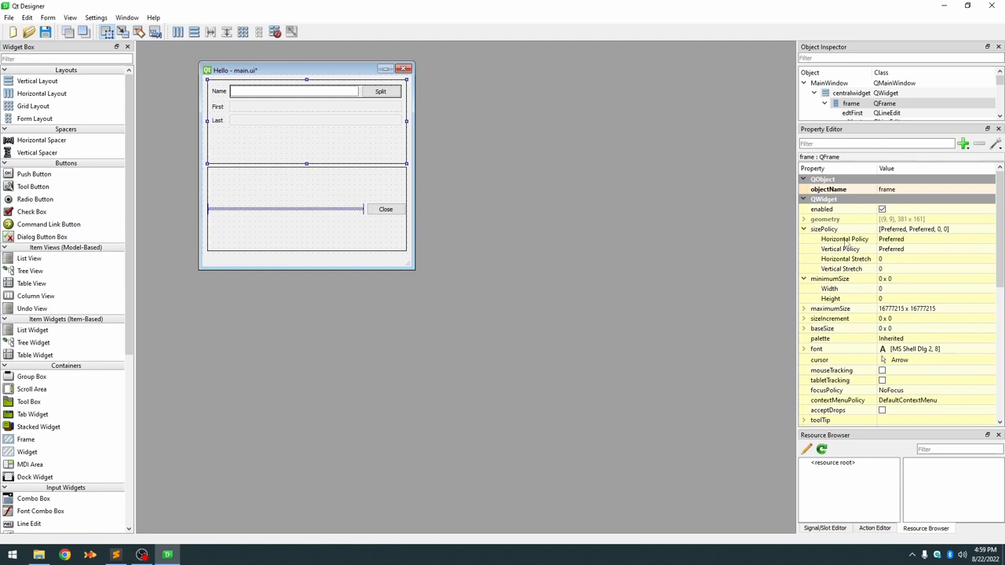
mouse_move(845, 258)
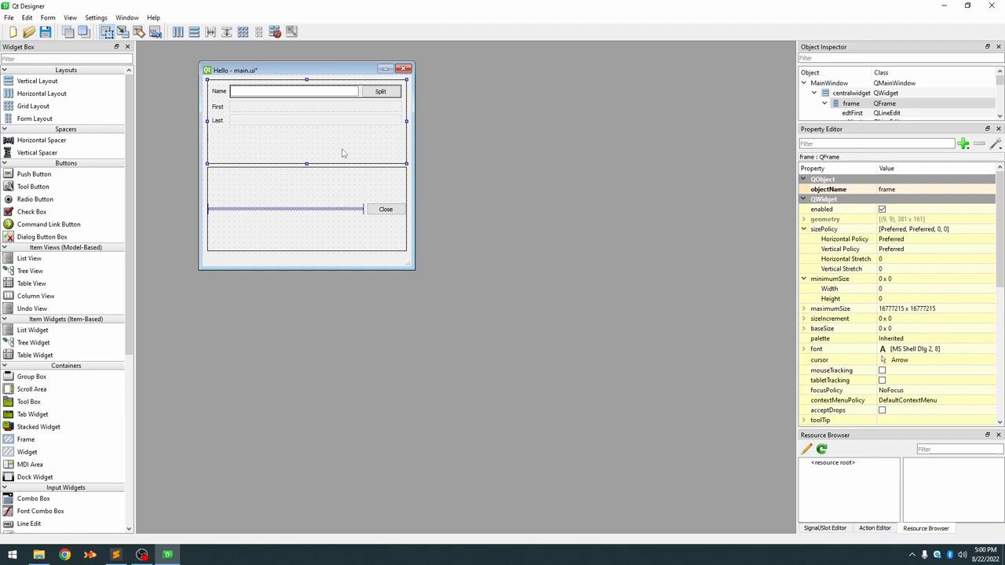
mouse_move(328, 148)
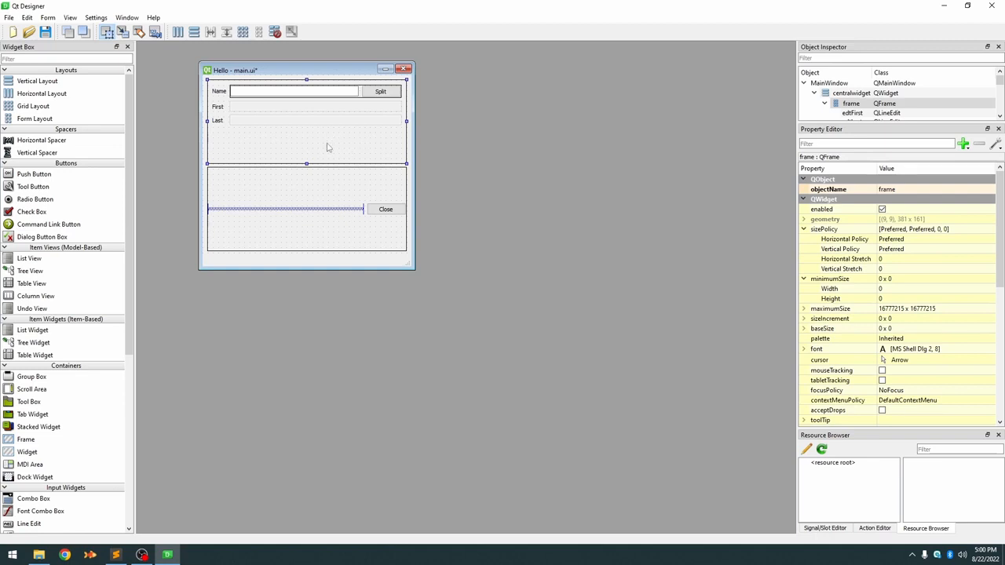
mouse_move(334, 152)
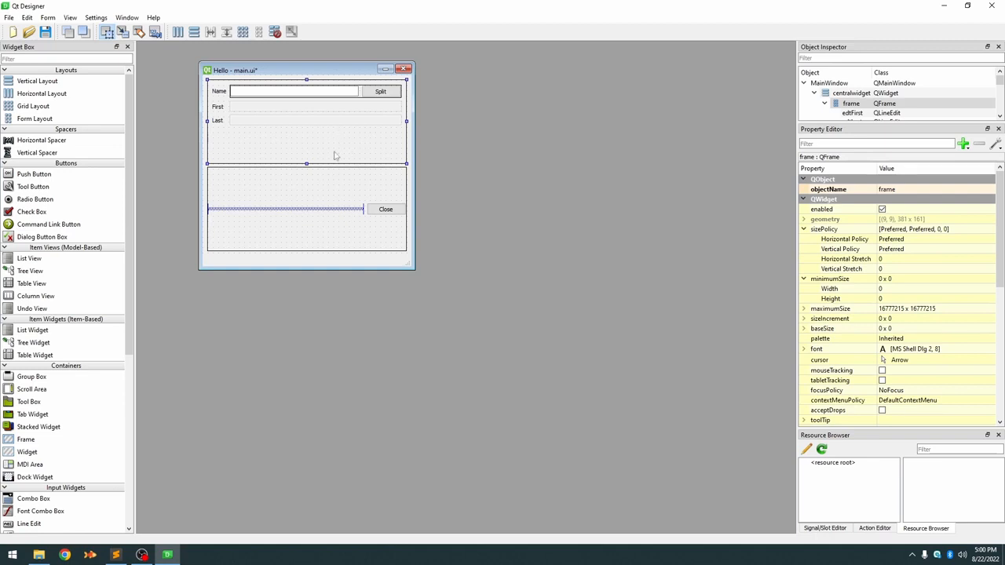
mouse_move(340, 186)
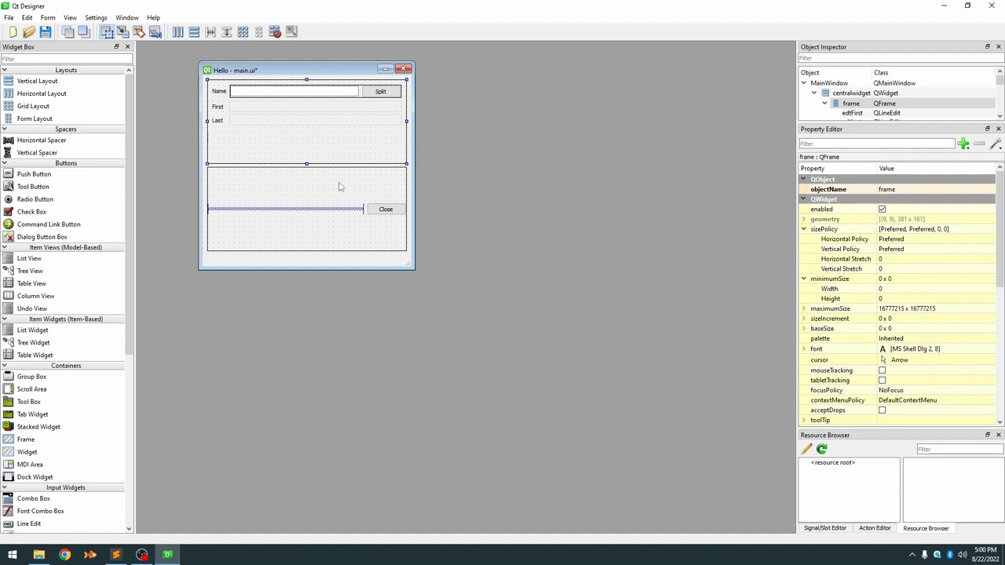
mouse_move(889, 253)
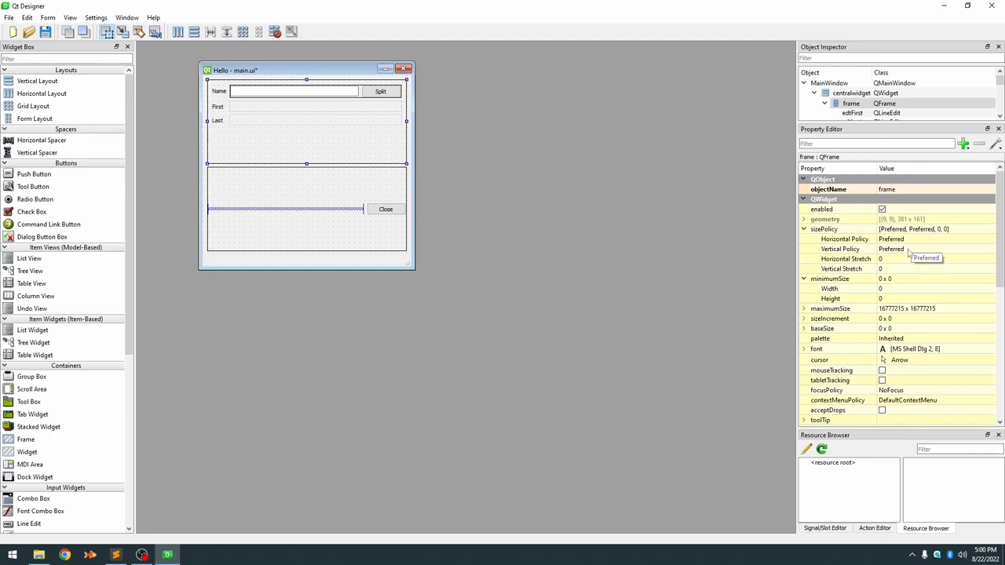
- Set the Name/Split frame's sizePolicy Vertical Policy to Expanding
click(934, 249)
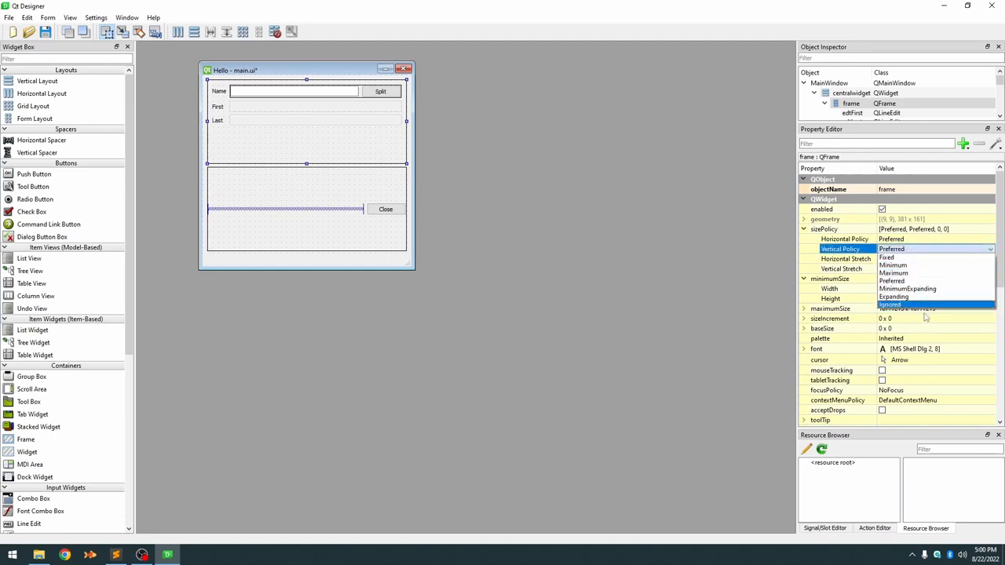
click(894, 297)
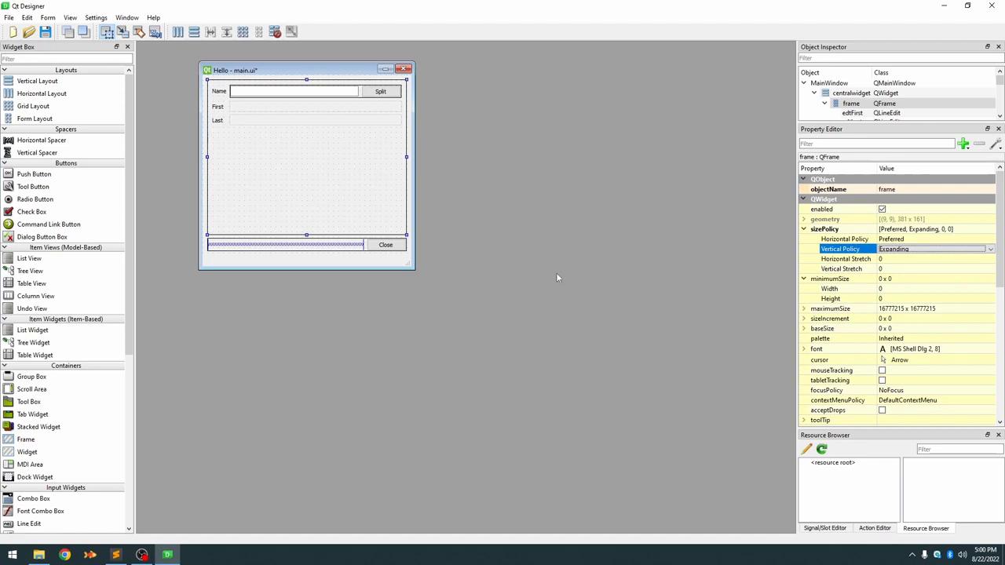
mouse_move(366, 261)
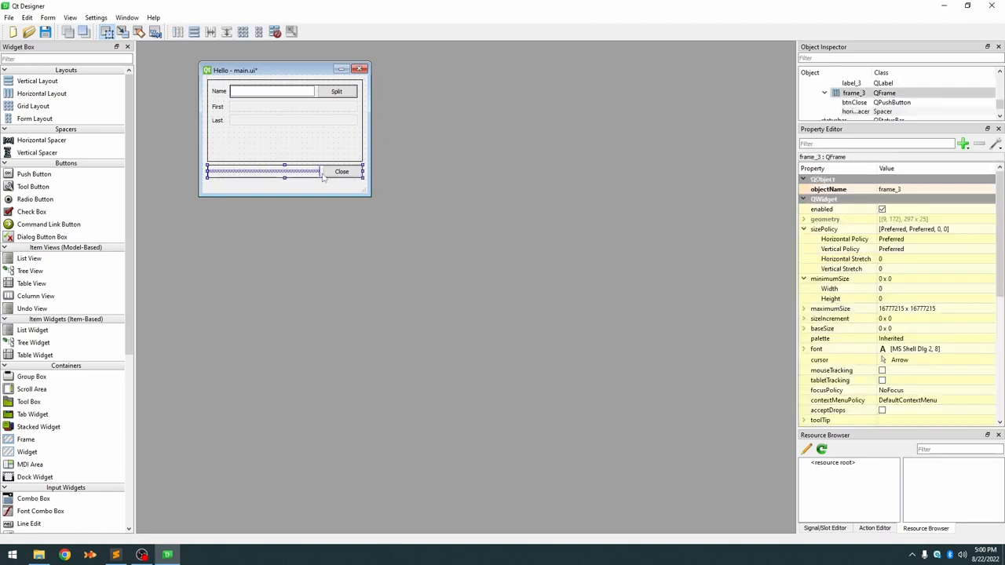
- Set frameShape to NoFrame for the Close row, outer form and Name/Split frames
scroll(down, 3)
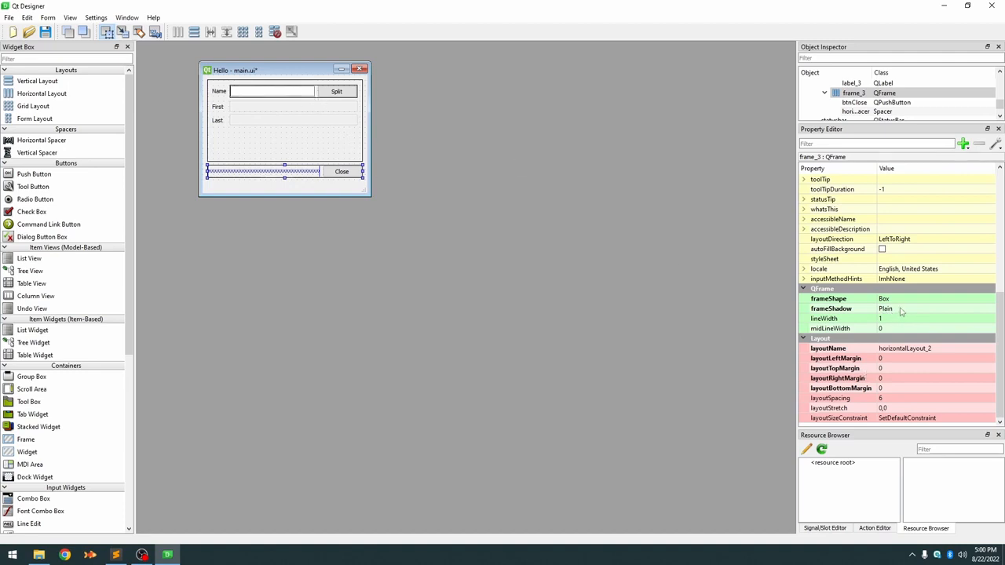
click(935, 298)
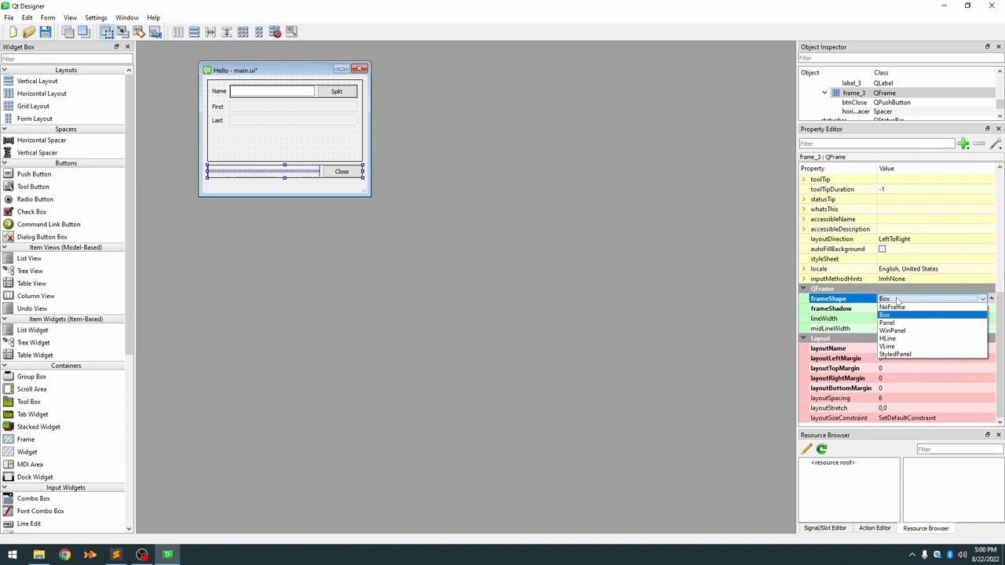
click(892, 307)
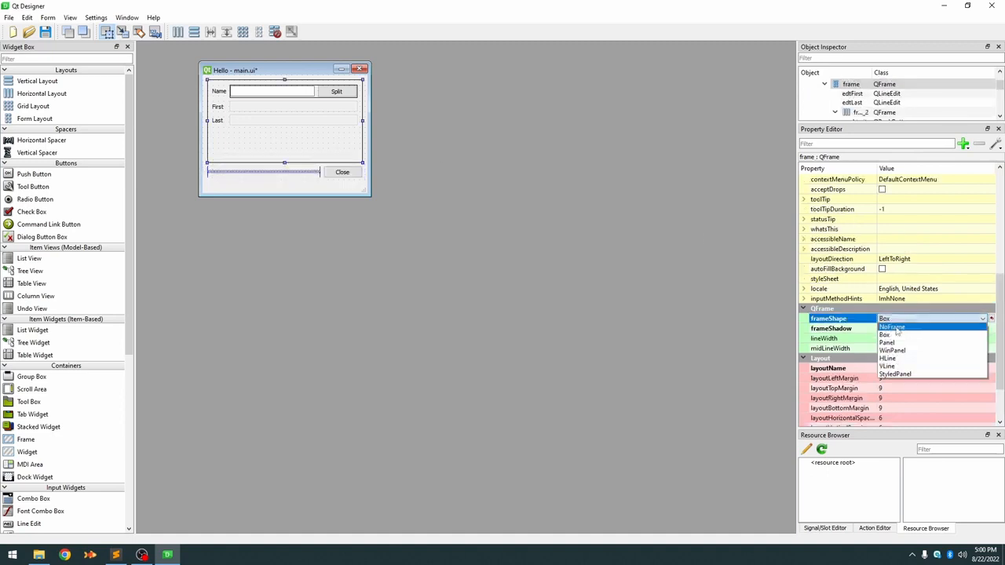
click(886, 334)
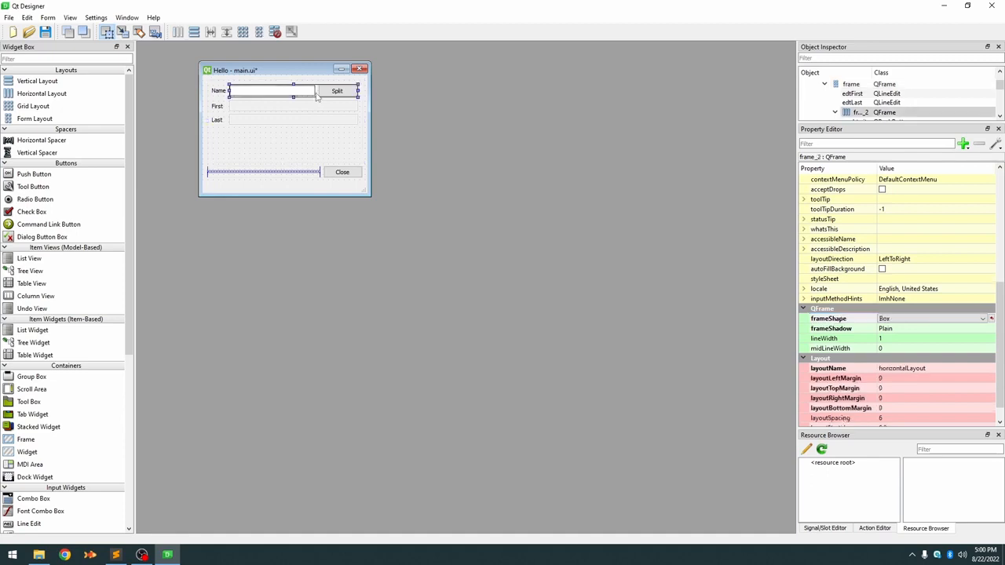
click(934, 319)
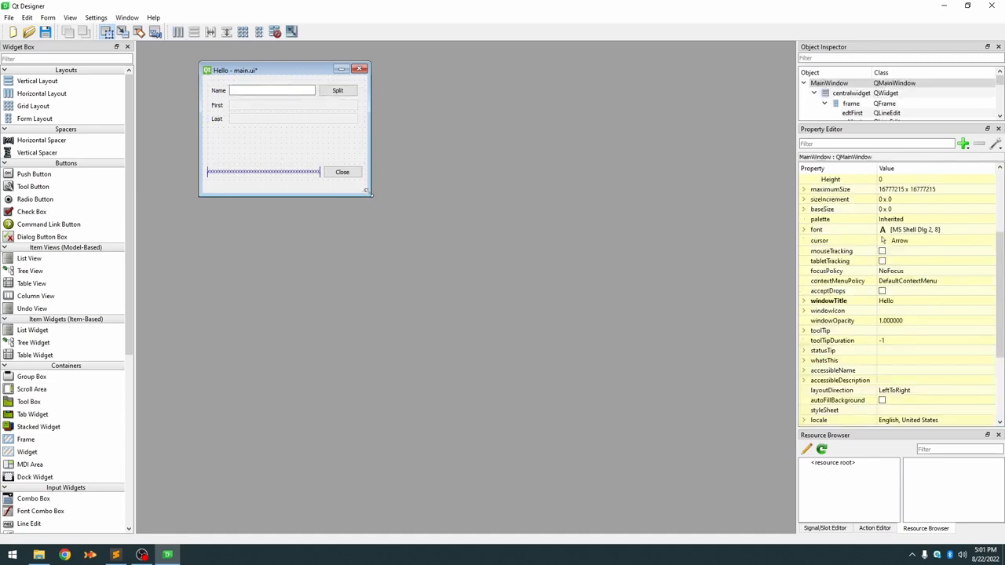
click(48, 17)
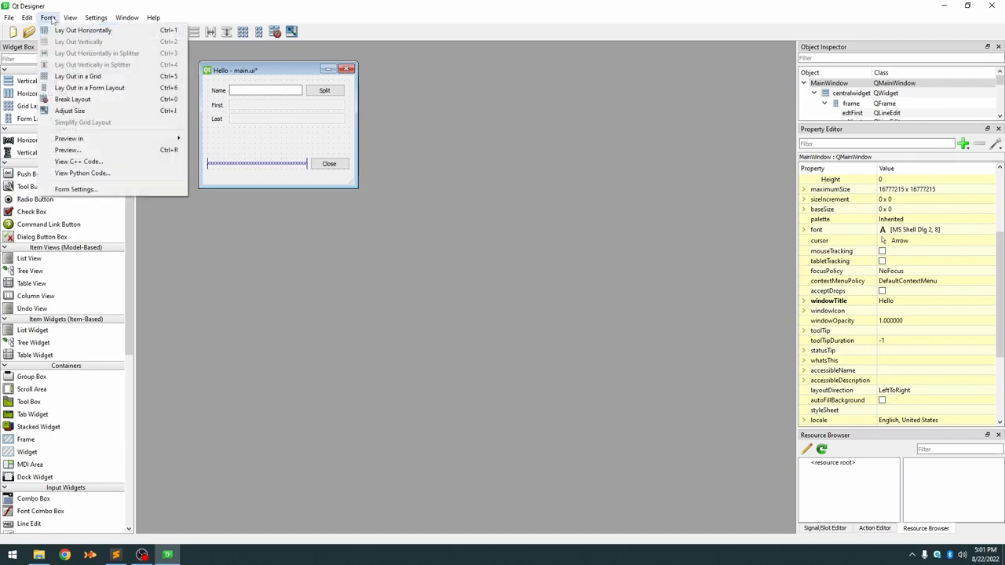
mouse_move(69, 138)
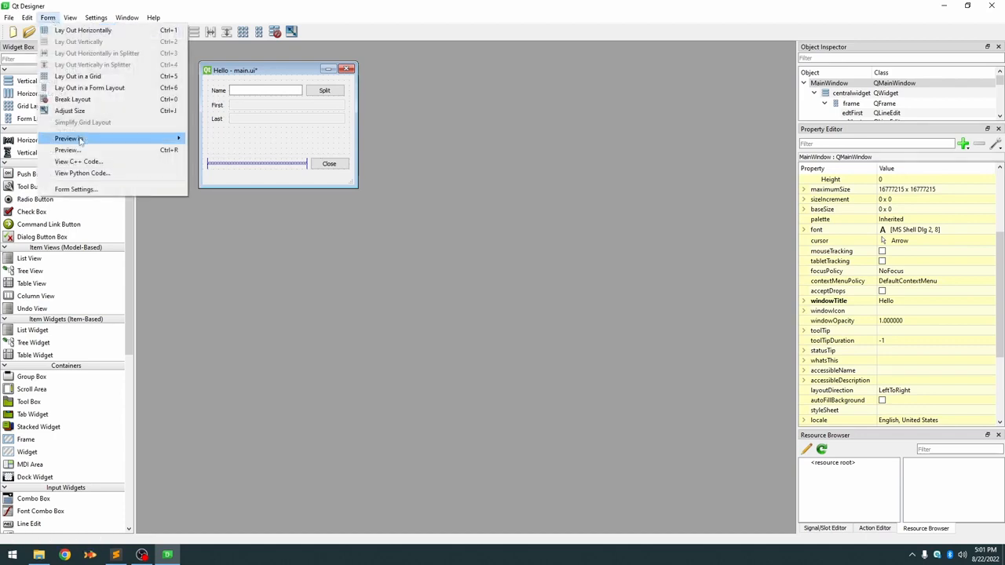
click(66, 138)
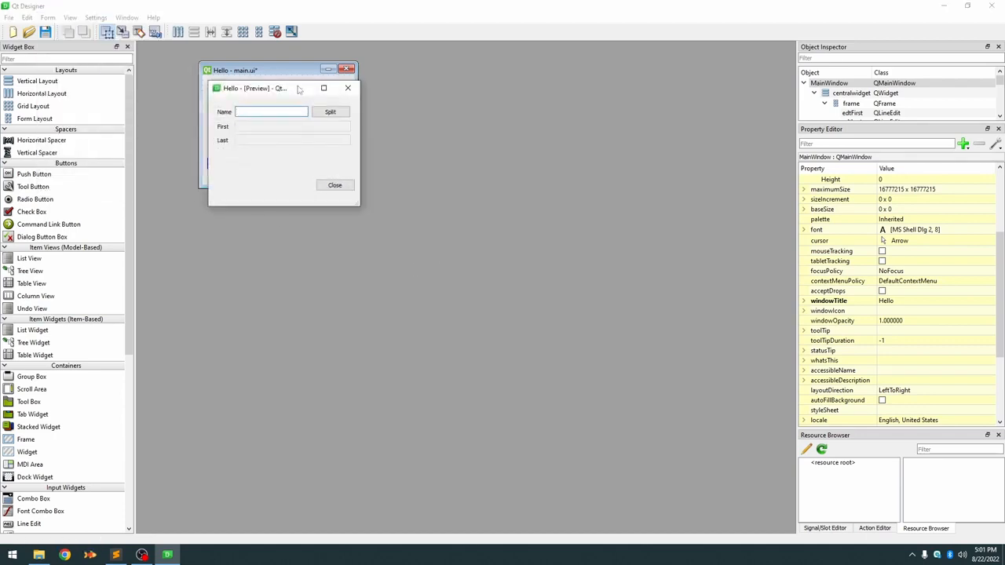
drag(251, 88, 462, 170)
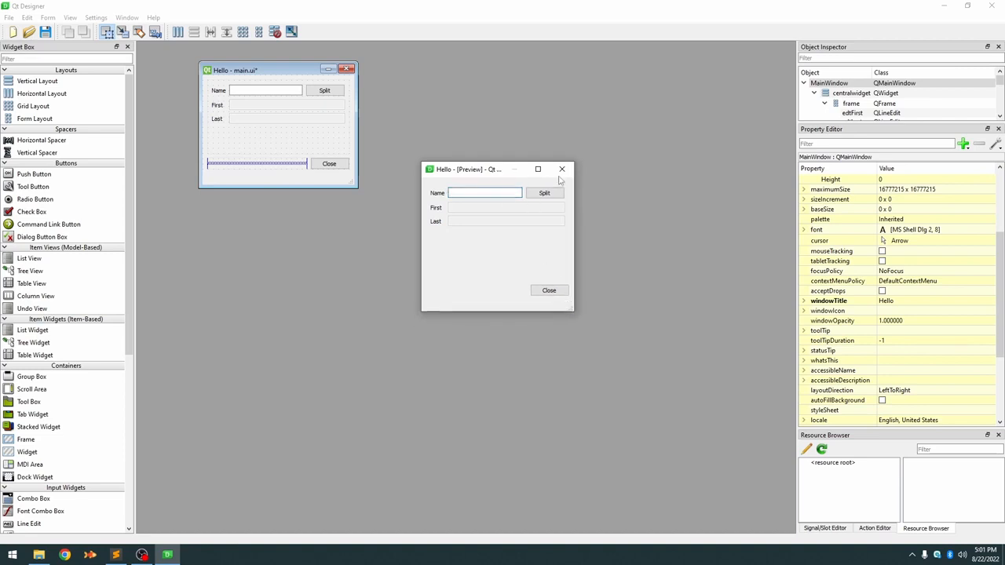
click(563, 169)
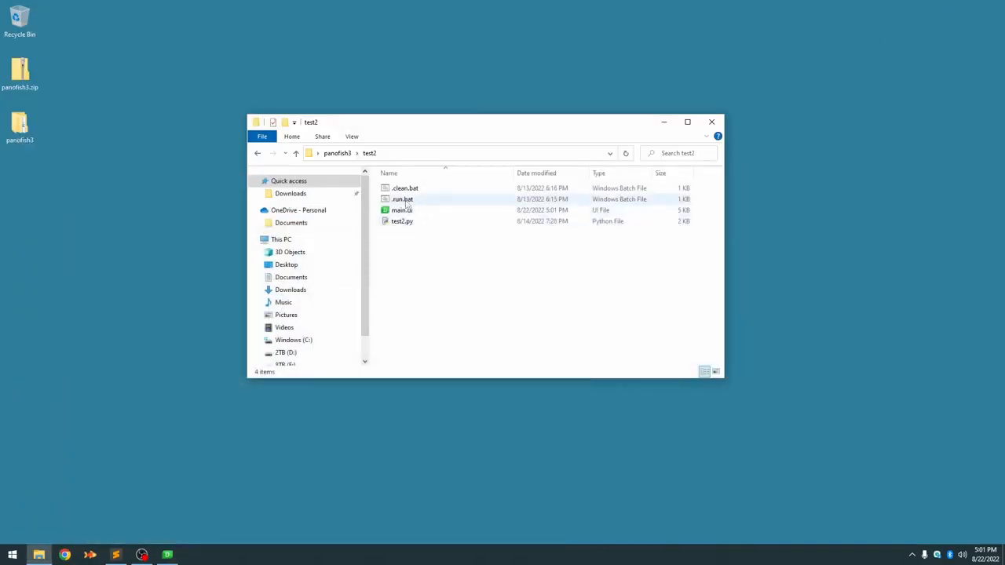
double_click(402, 199)
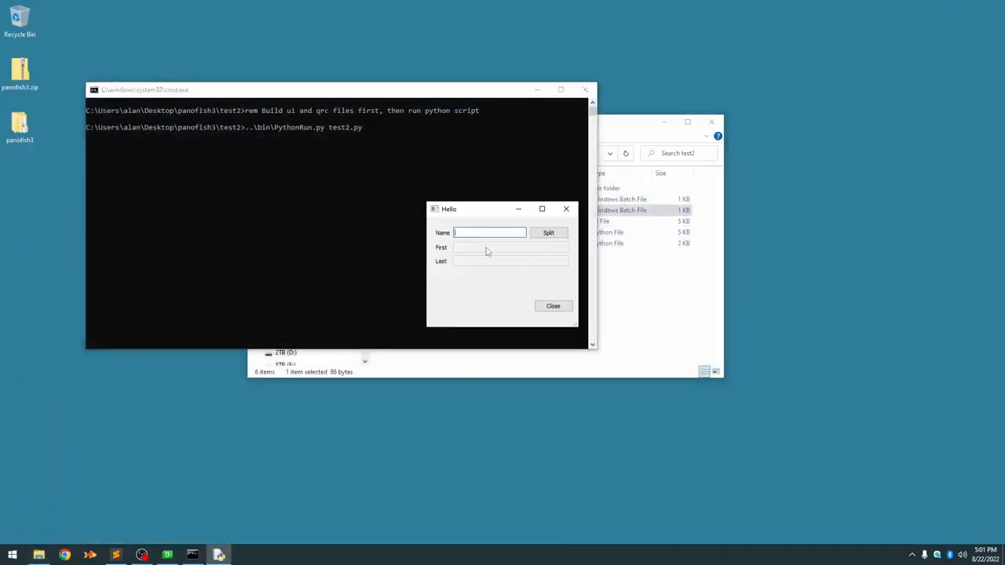
text(alan lilly)
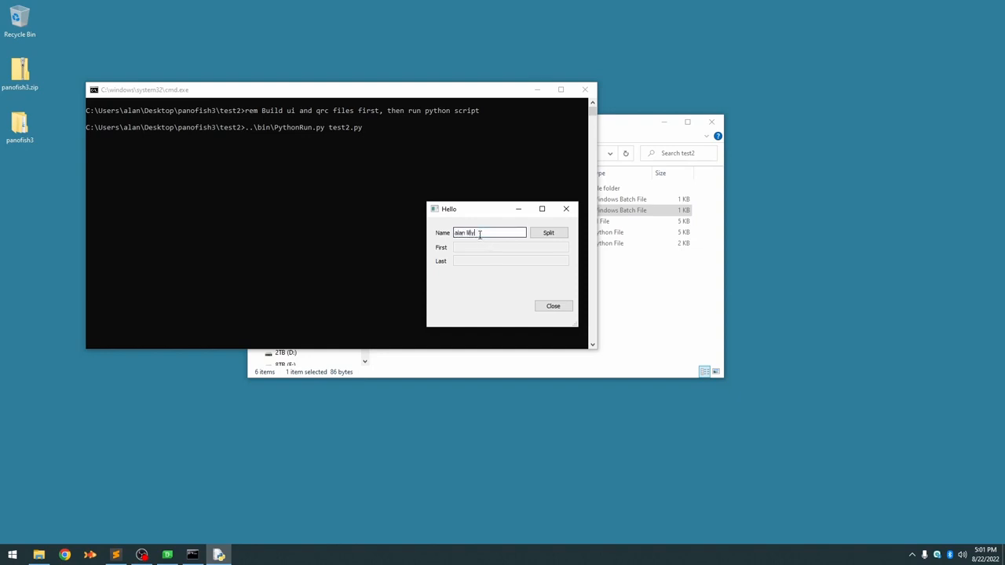
click(548, 233)
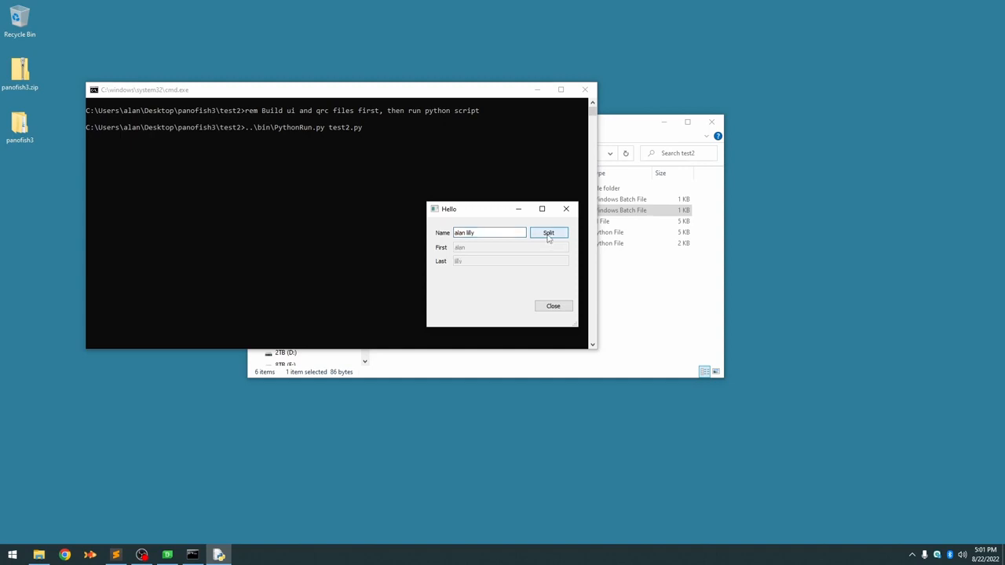